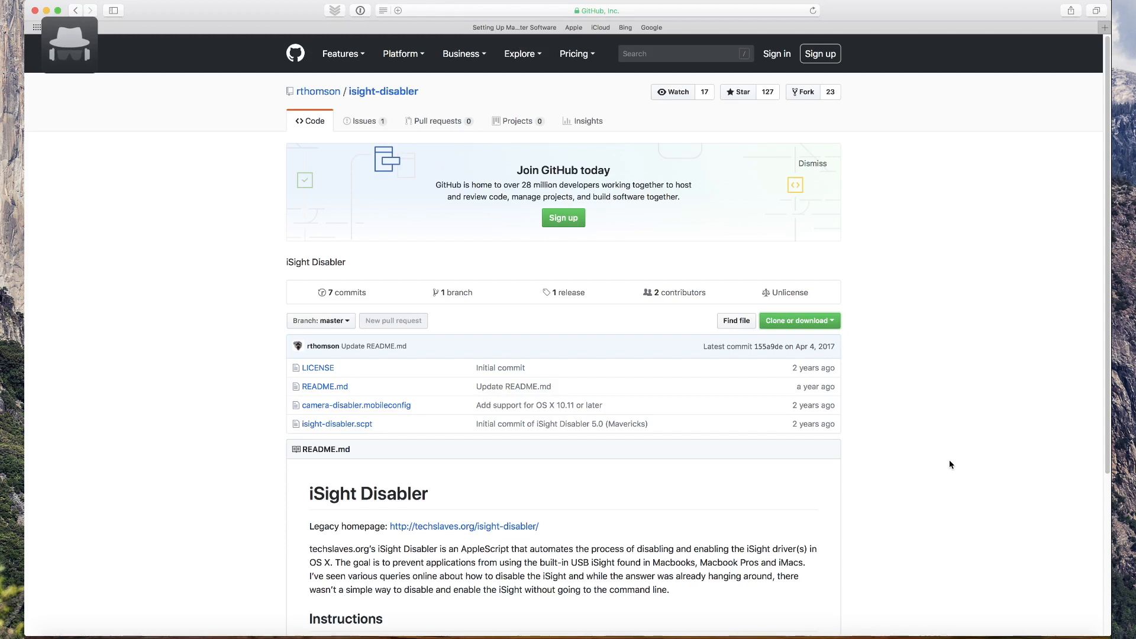
{"action": "mouse_move", "coordinate": [905, 158]}
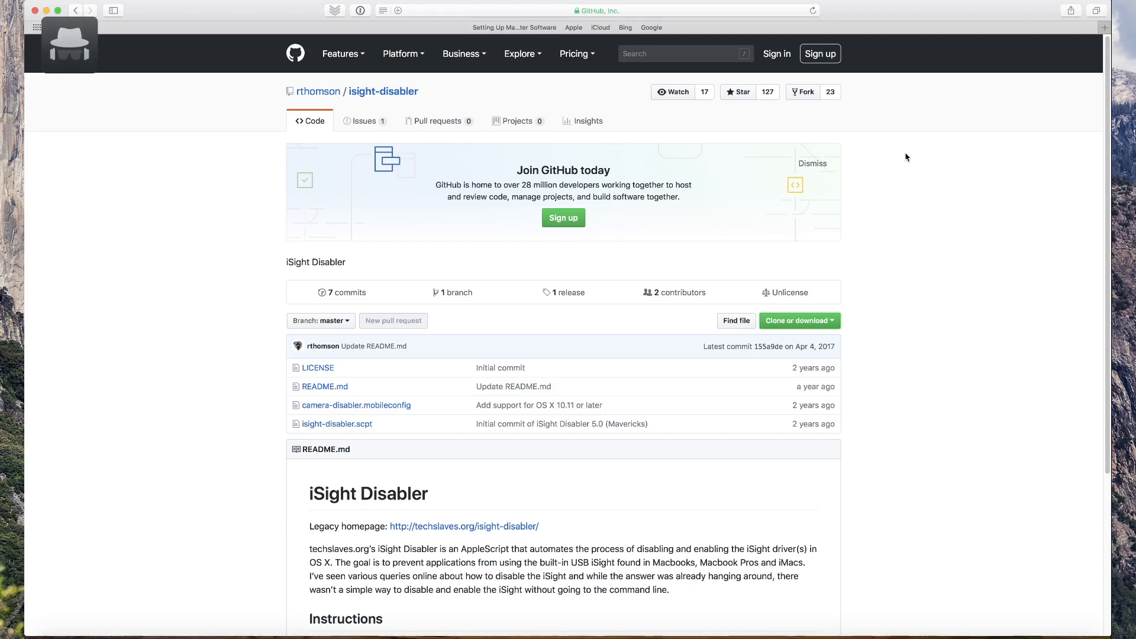
{"action": "mouse_move", "coordinate": [631, 106]}
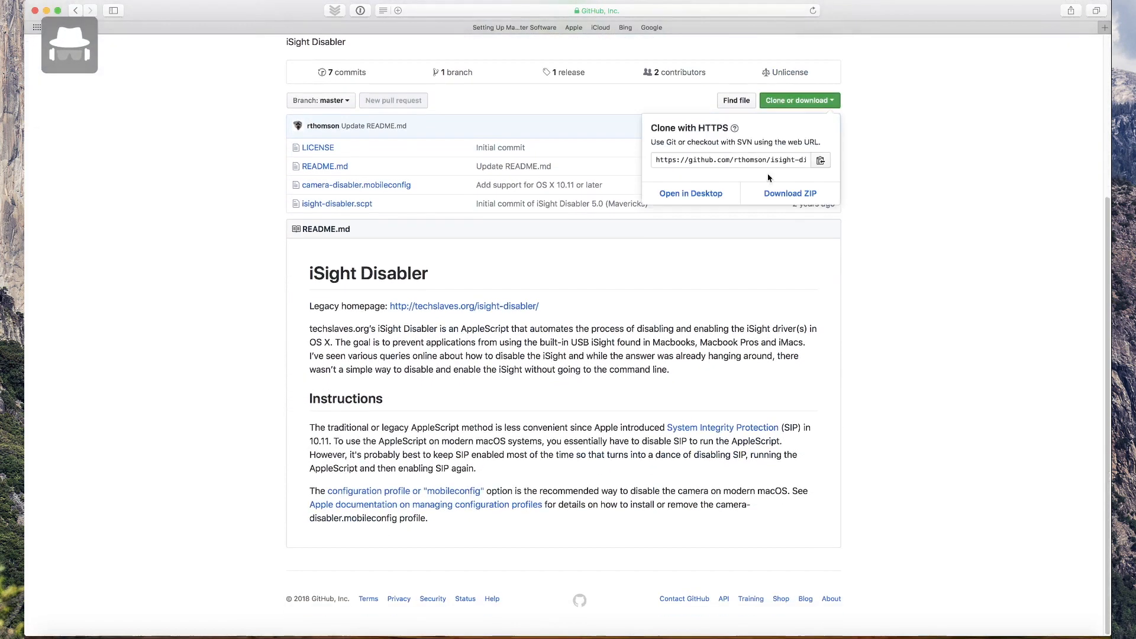
{"action": "mouse_move", "coordinate": [789, 193]}
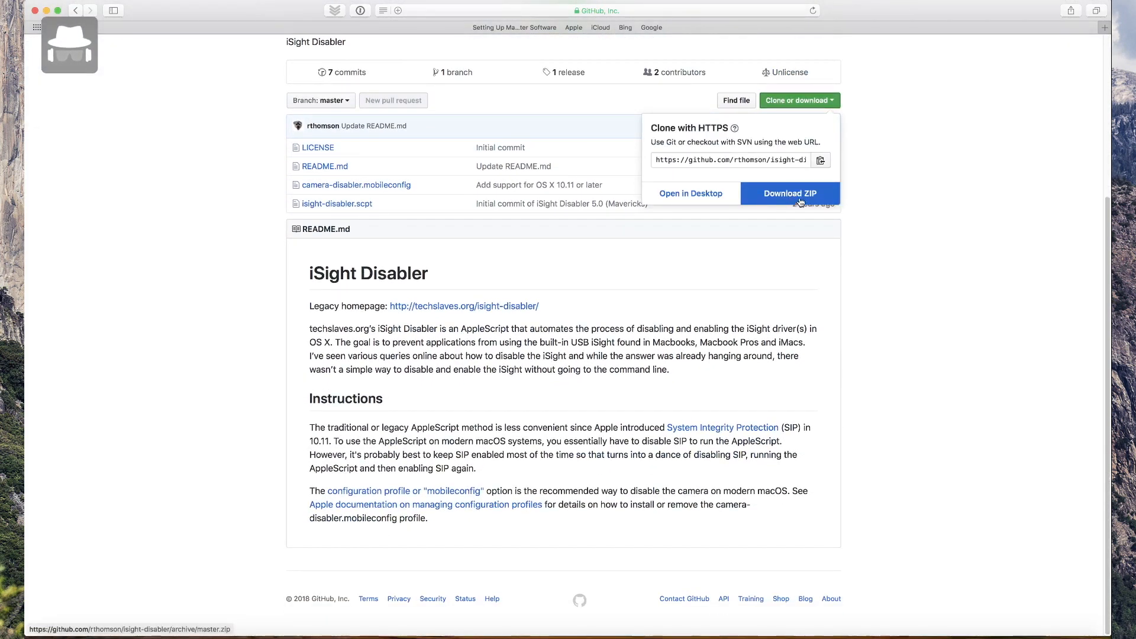
{"action": "mouse_move", "coordinate": [837, 188]}
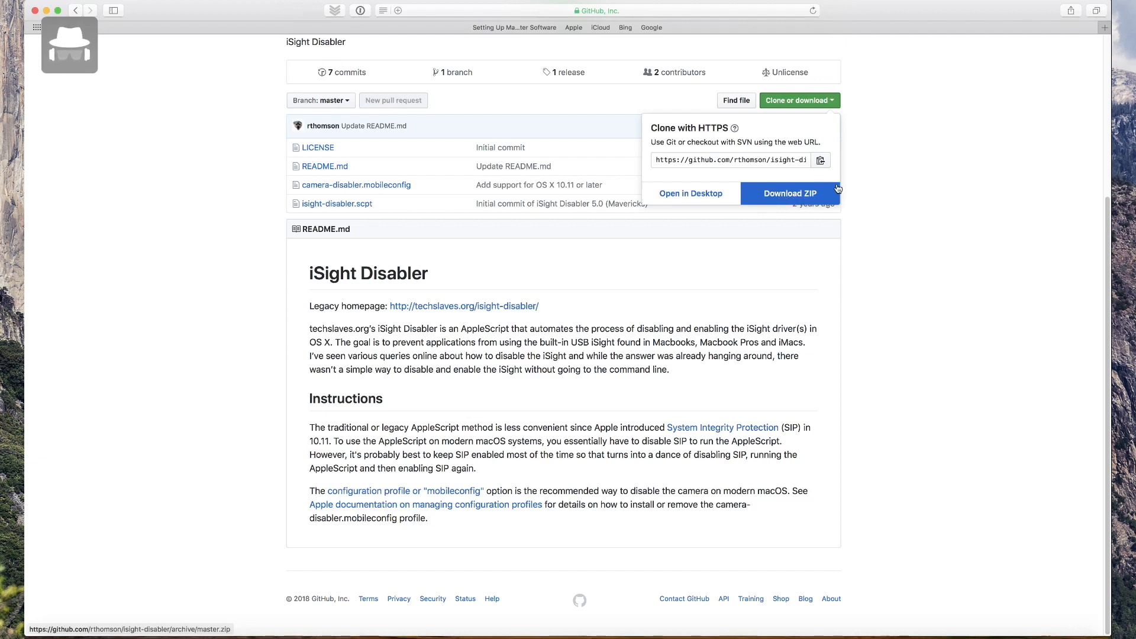
Download the repository ZIP and select camera-disabler.mobileconfig in the extracted isight-disabler-master folder.
{"action": "left_click", "coordinate": [790, 193]}
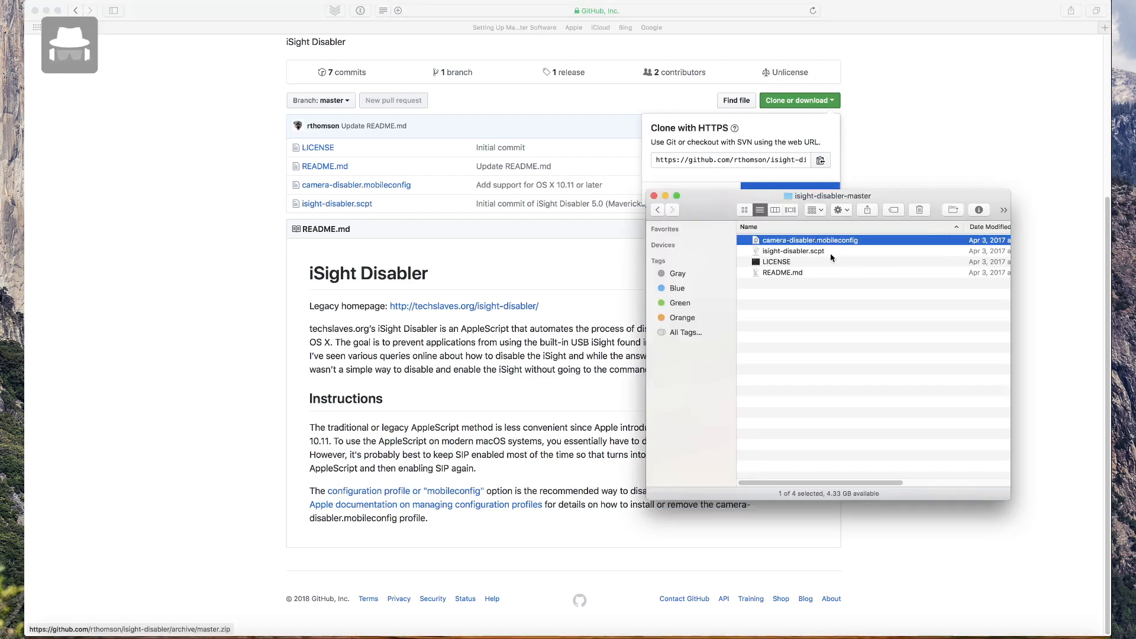
{"action": "left_click", "coordinate": [793, 251]}
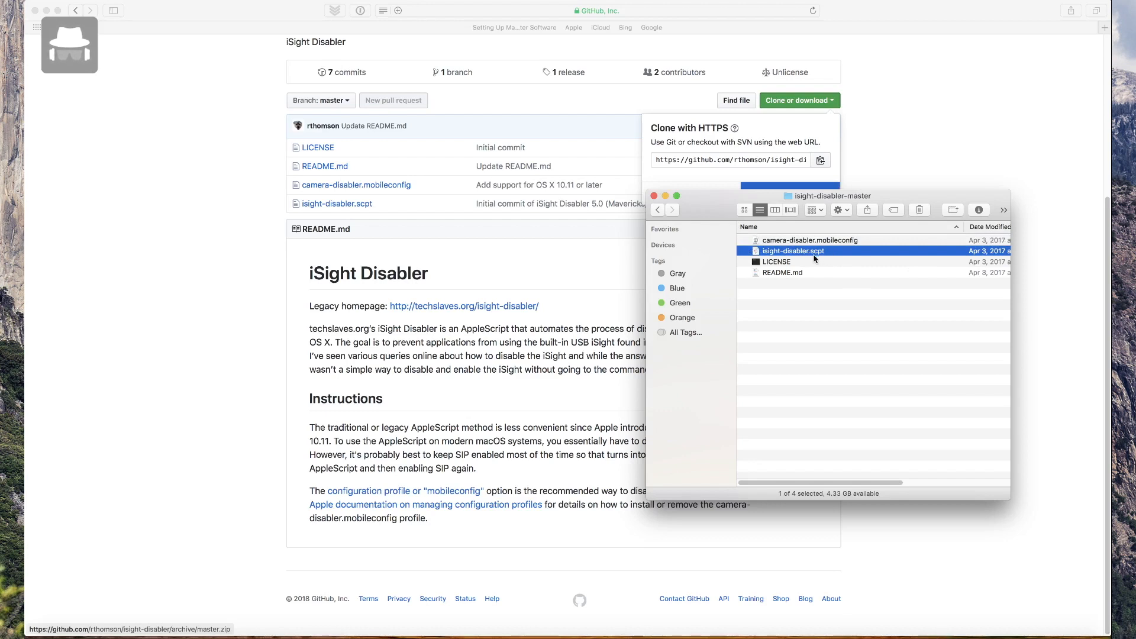
{"action": "left_click", "coordinate": [809, 240]}
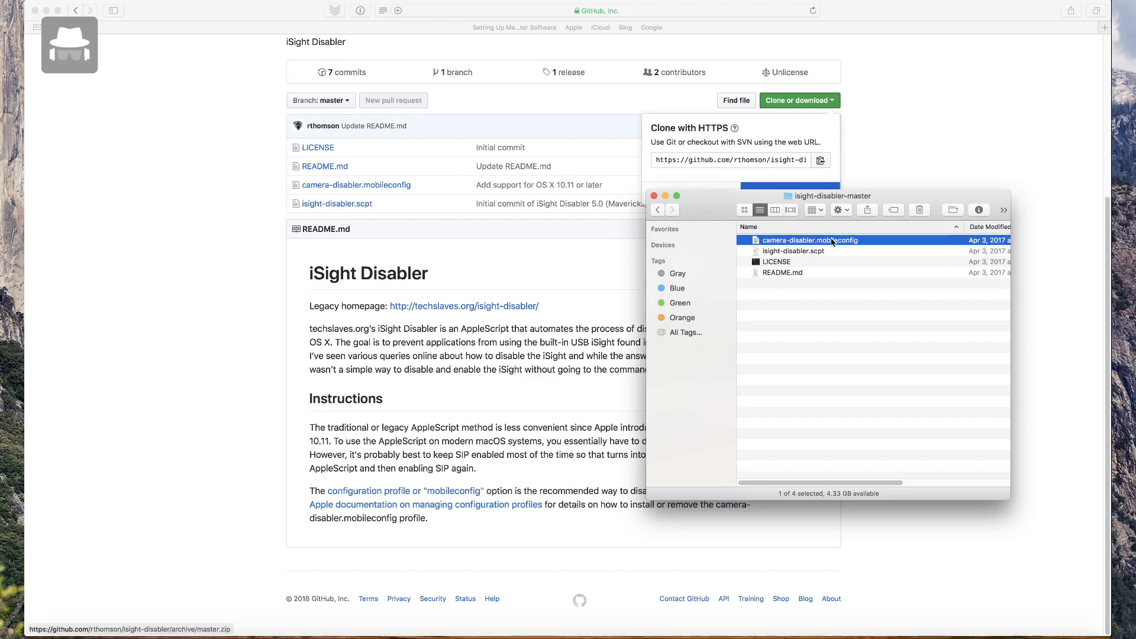
Install the Camera Disabler profile, accepting the unknown-author warning and replacing the existing profile.
{"action": "double_click", "coordinate": [810, 241]}
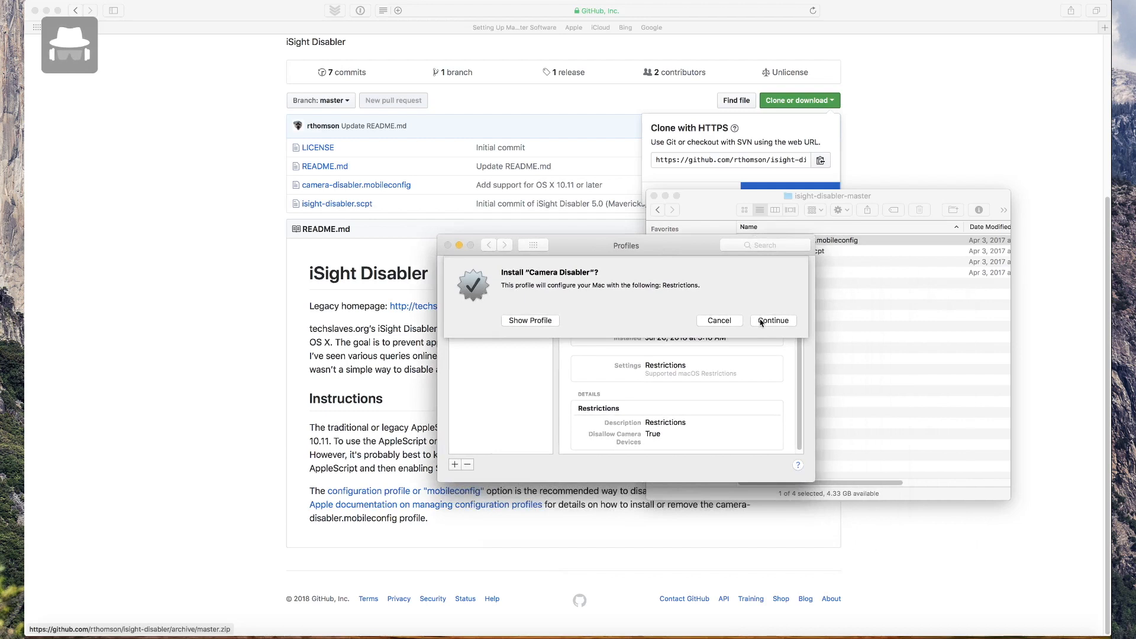
{"action": "left_click", "coordinate": [773, 320]}
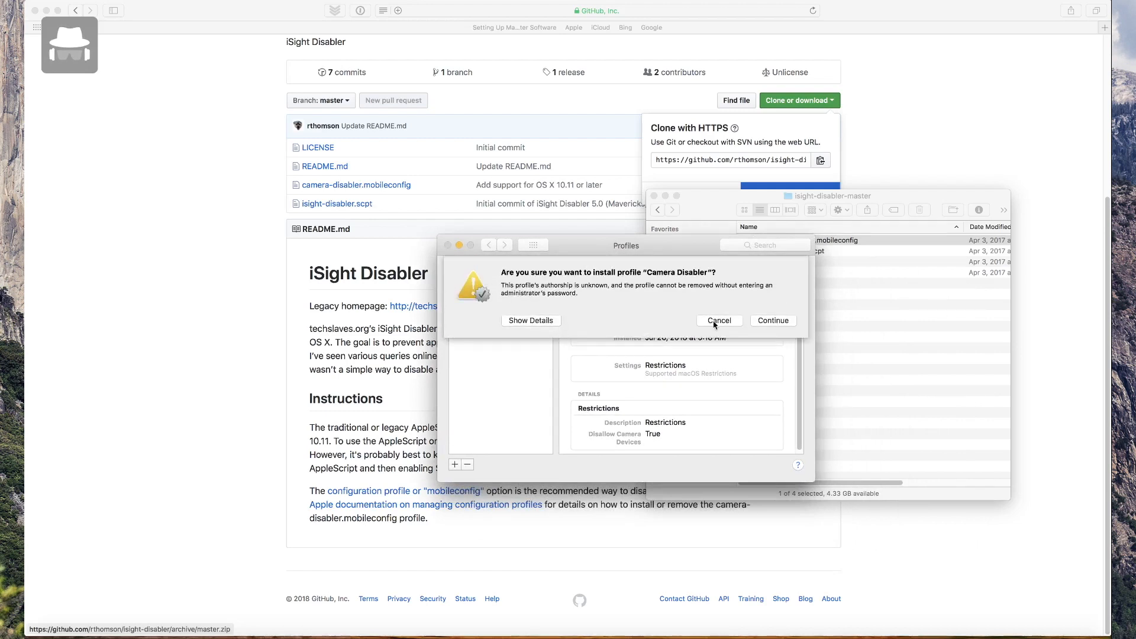
{"action": "left_click", "coordinate": [773, 320]}
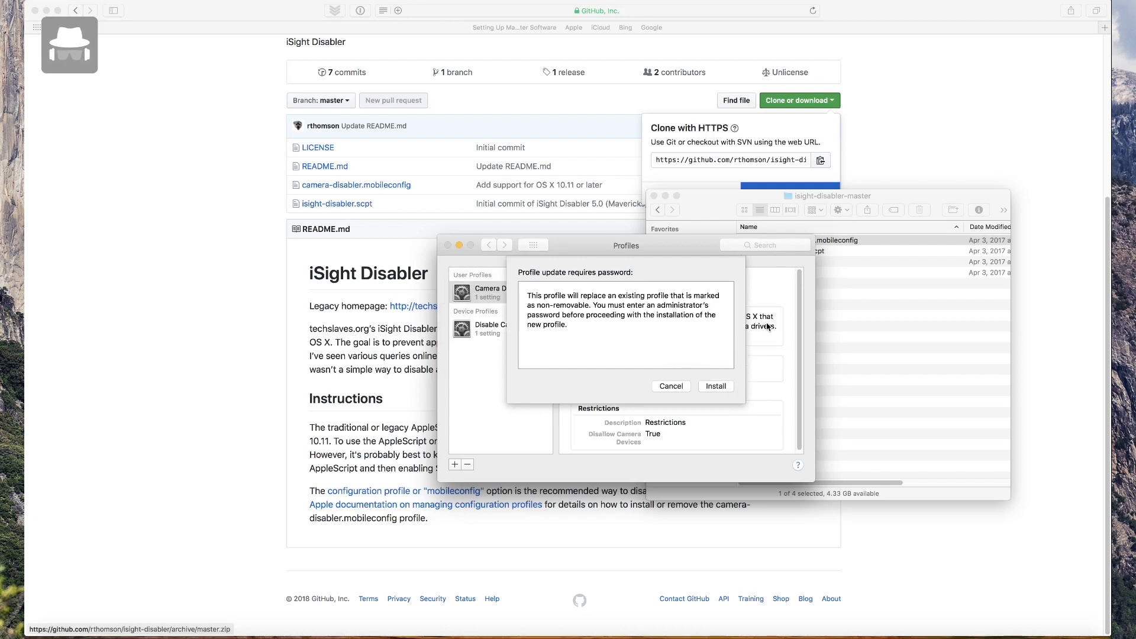
{"action": "mouse_move", "coordinate": [714, 388]}
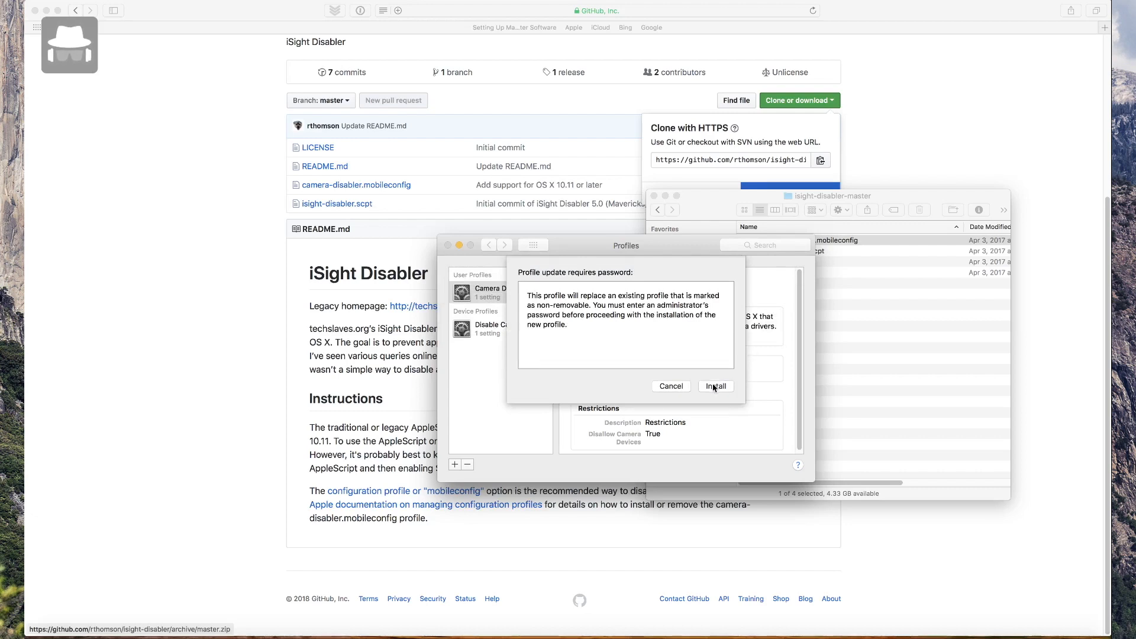
{"action": "left_click", "coordinate": [715, 386]}
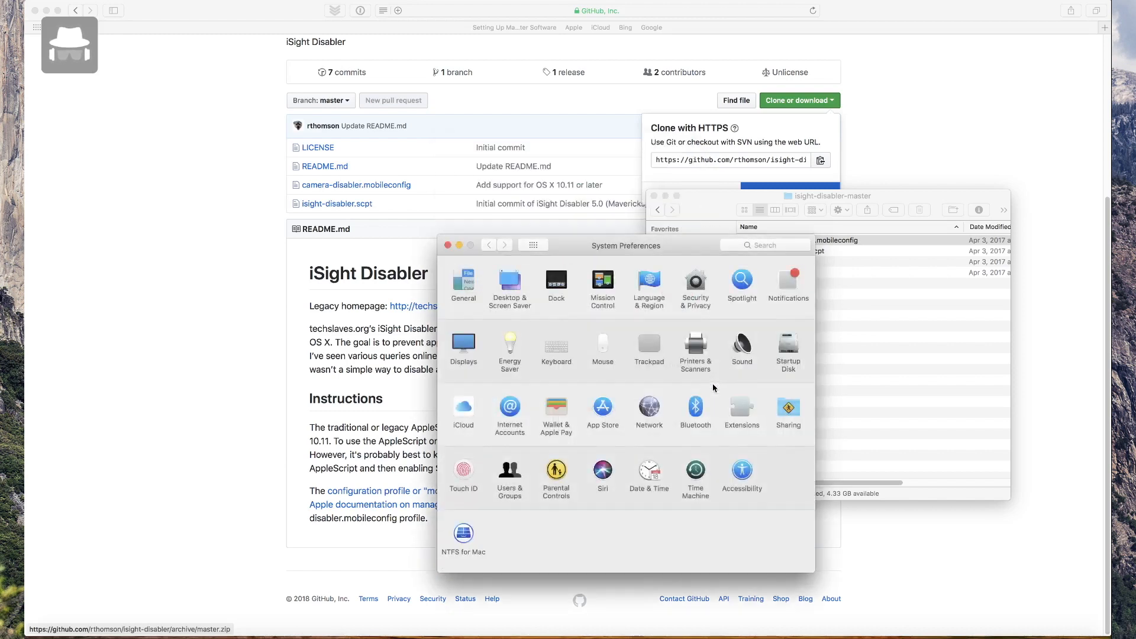
{"action": "mouse_move", "coordinate": [424, 246]}
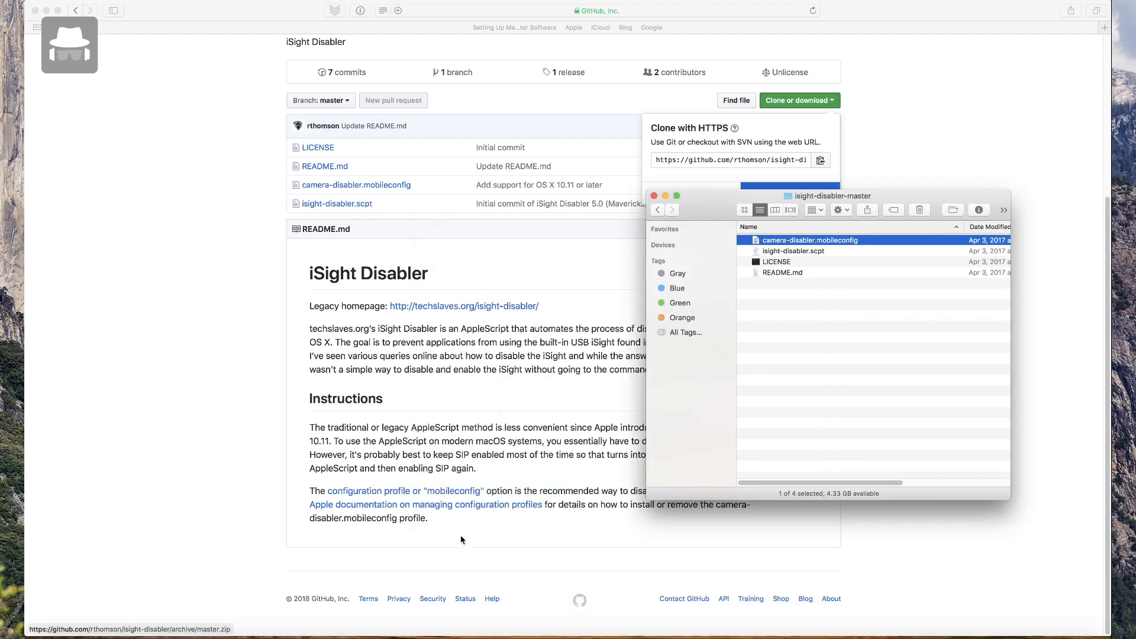
{"action": "mouse_move", "coordinate": [334, 619]}
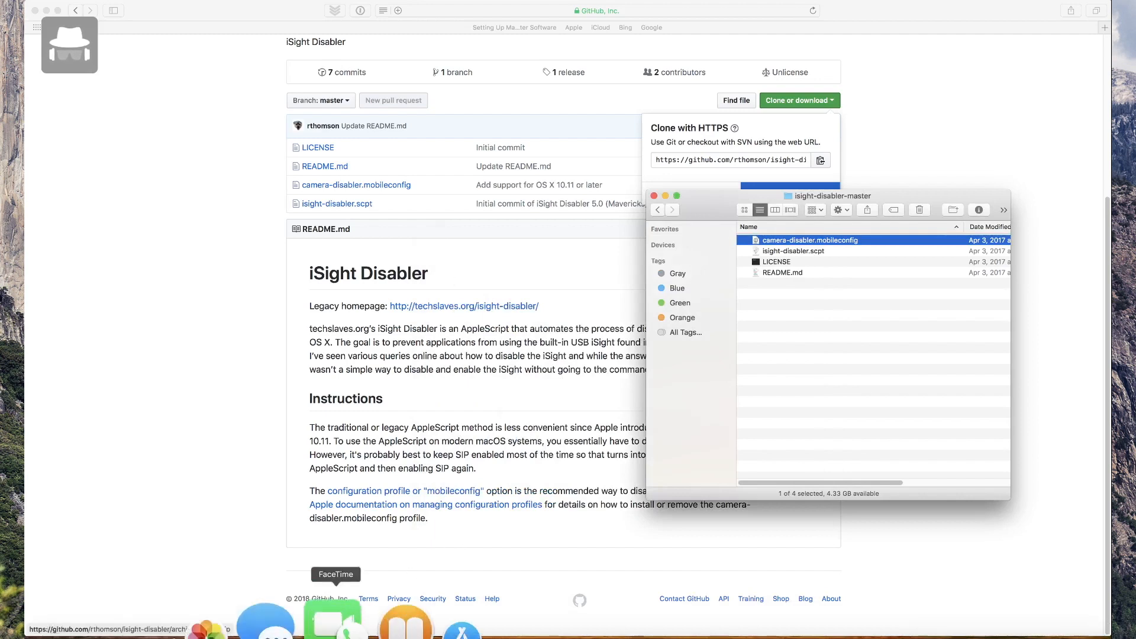
{"action": "left_click", "coordinate": [332, 619]}
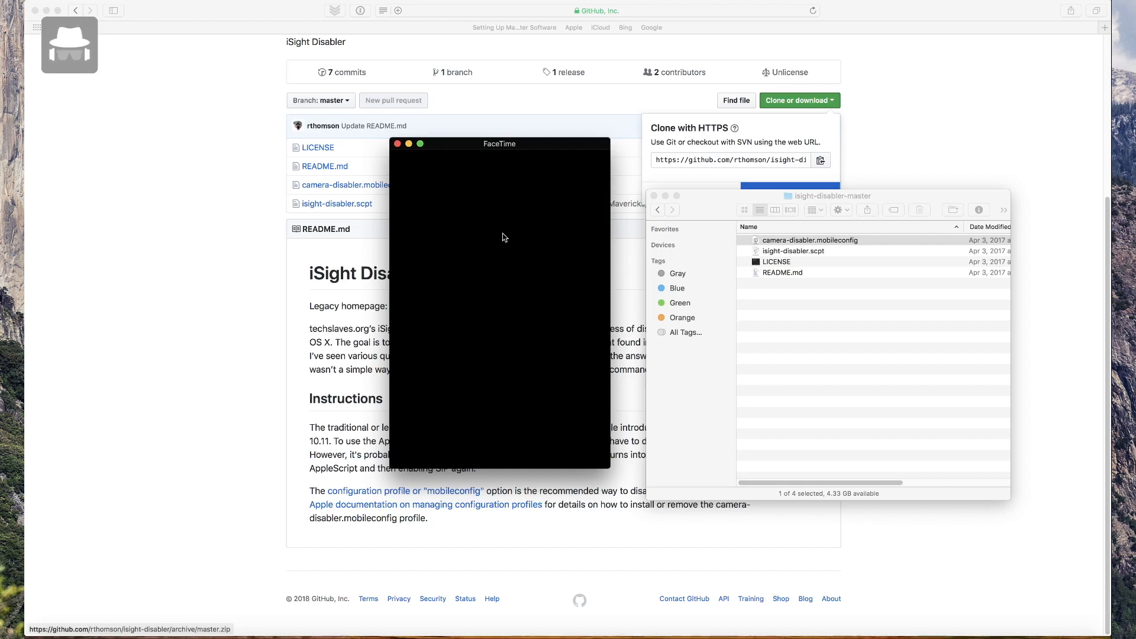
{"action": "mouse_move", "coordinate": [505, 228]}
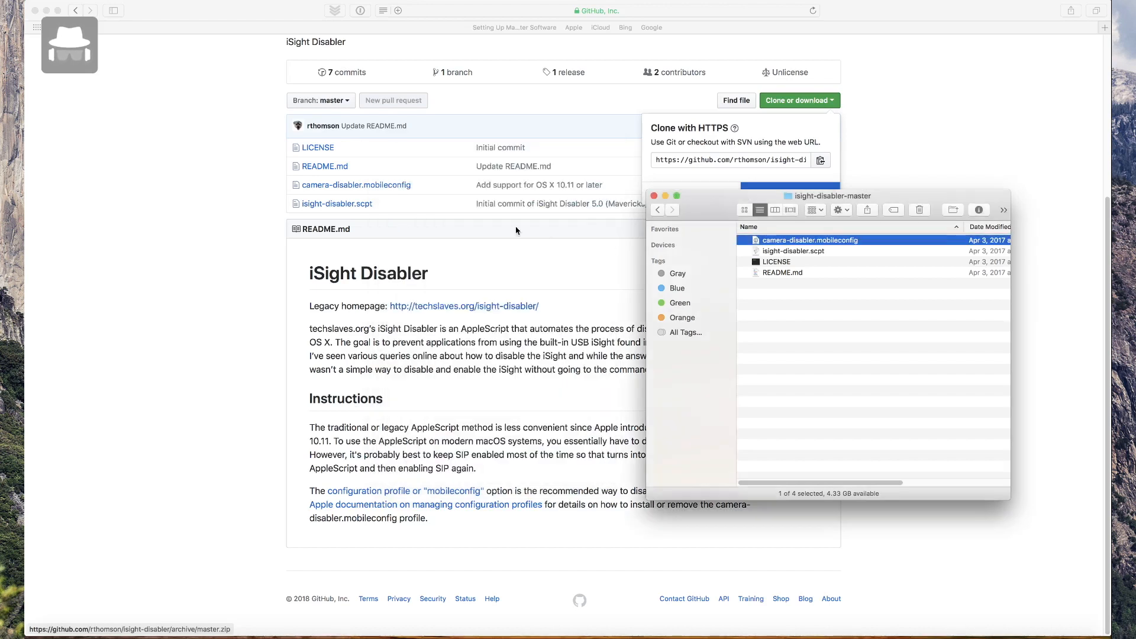
{"action": "left_click", "coordinate": [859, 324]}
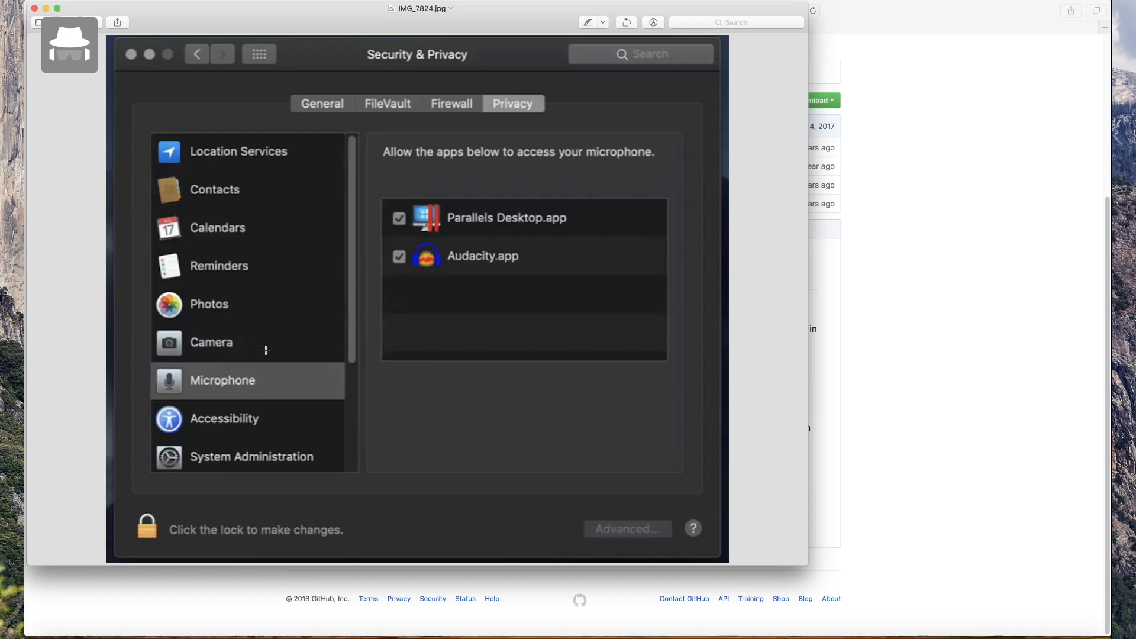
{"action": "mouse_move", "coordinate": [424, 154]}
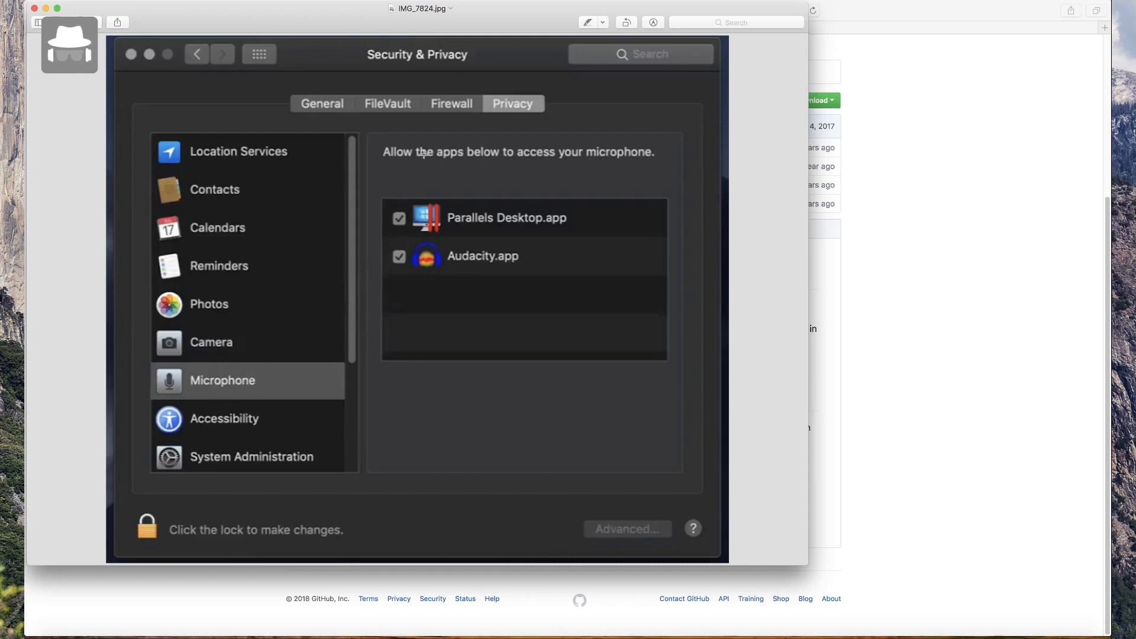
{"action": "mouse_move", "coordinate": [388, 240]}
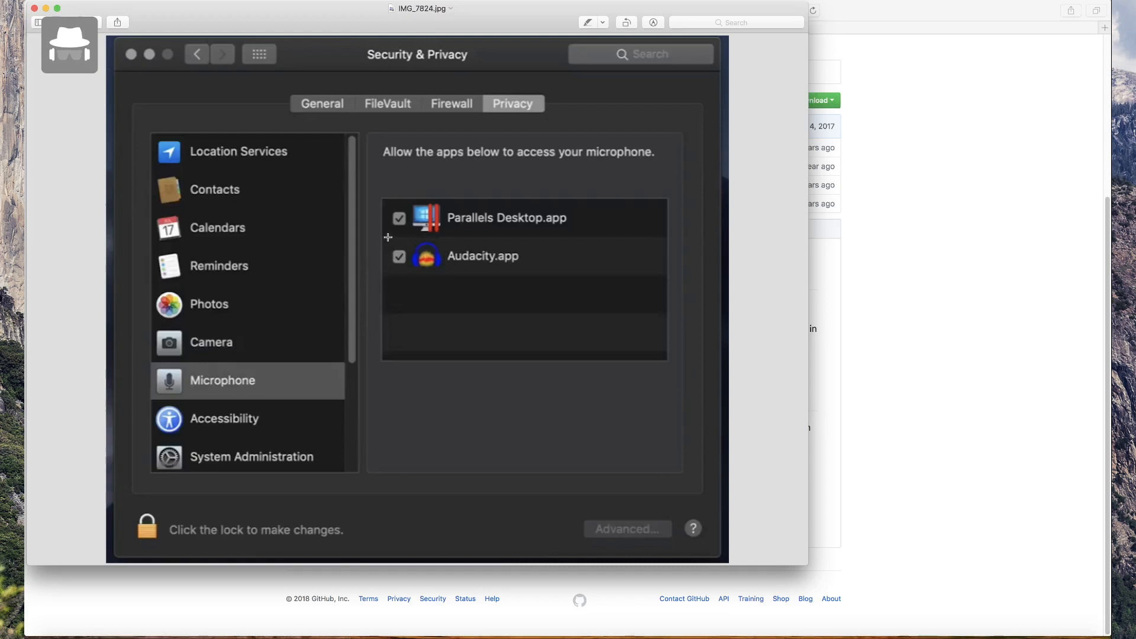
{"action": "mouse_move", "coordinate": [398, 176]}
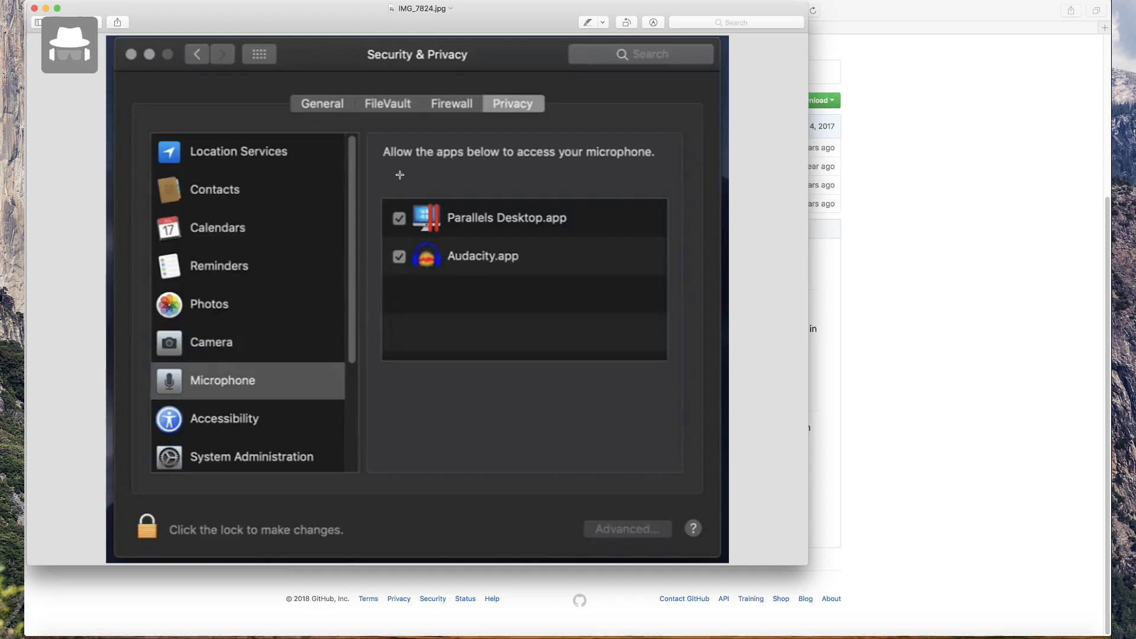